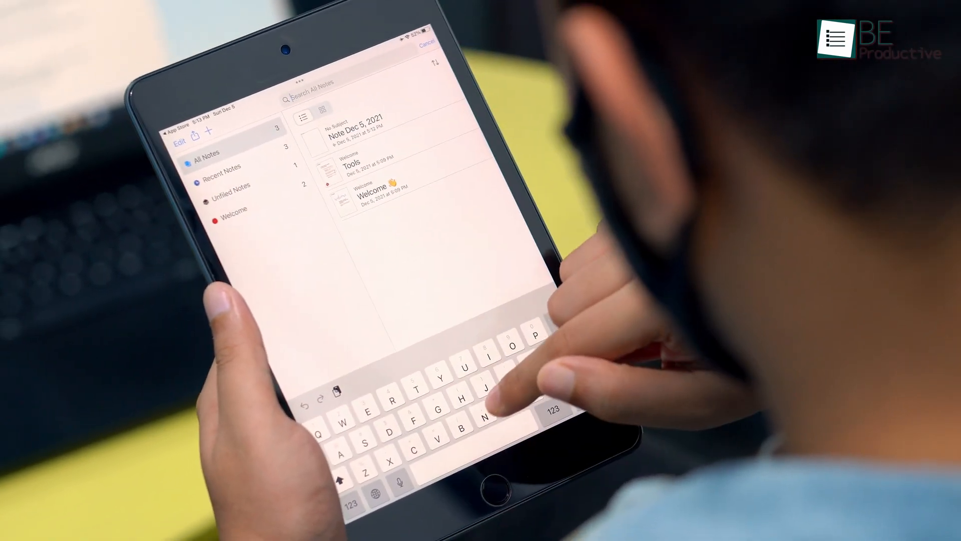
Type 'Note' into the Search All Notes field to filter the notes list.
{"action": "type", "text": "Note"}
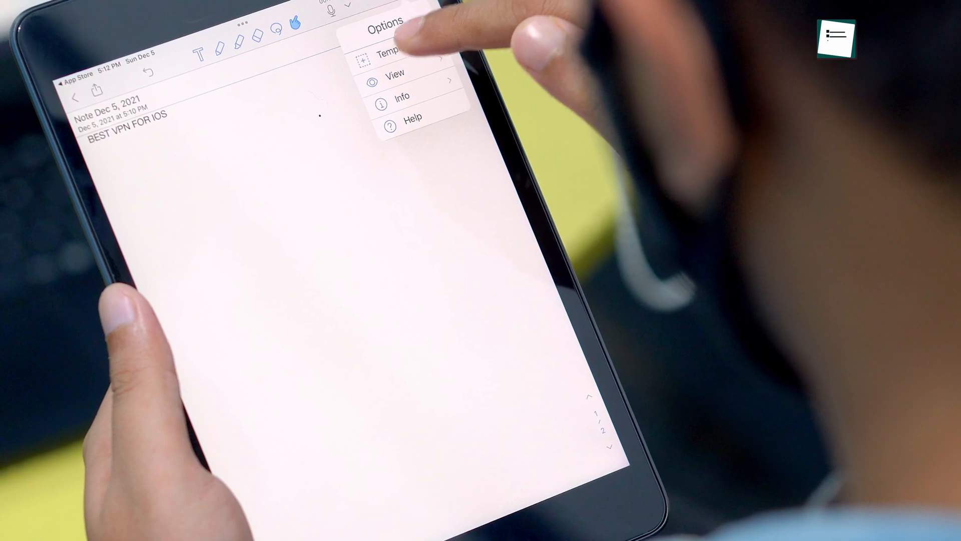
Bring up the Templates options for Note Dec 5, 2021 from the Options menu.
{"action": "left_click", "coordinate": [384, 54]}
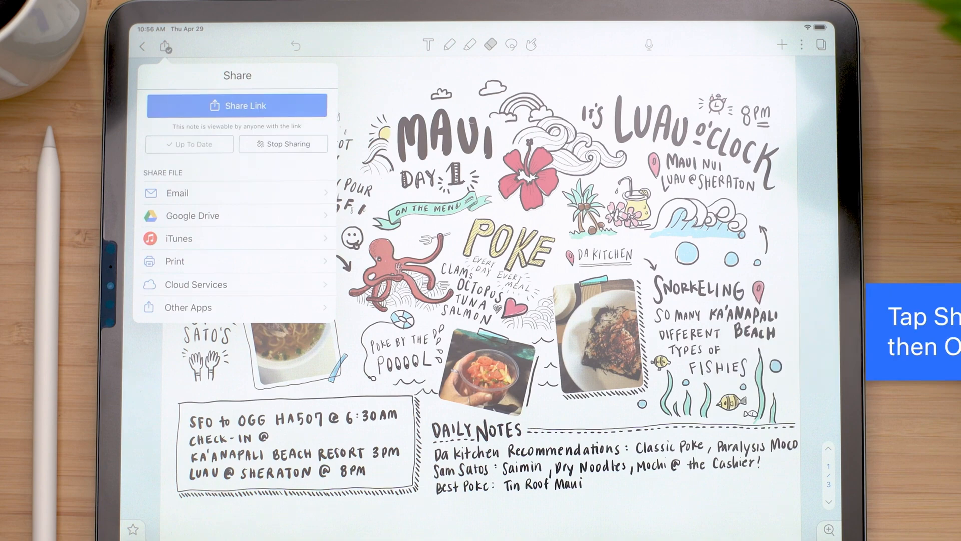
Generate a public share link for Trip Journal 2 and open it in Safari.
{"action": "left_click", "coordinate": [237, 105]}
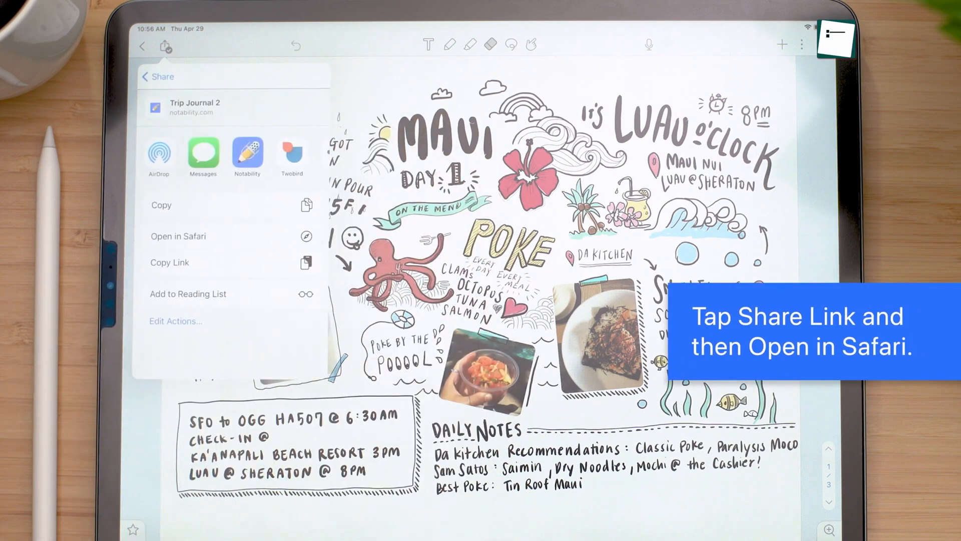
{"action": "left_click", "coordinate": [178, 237]}
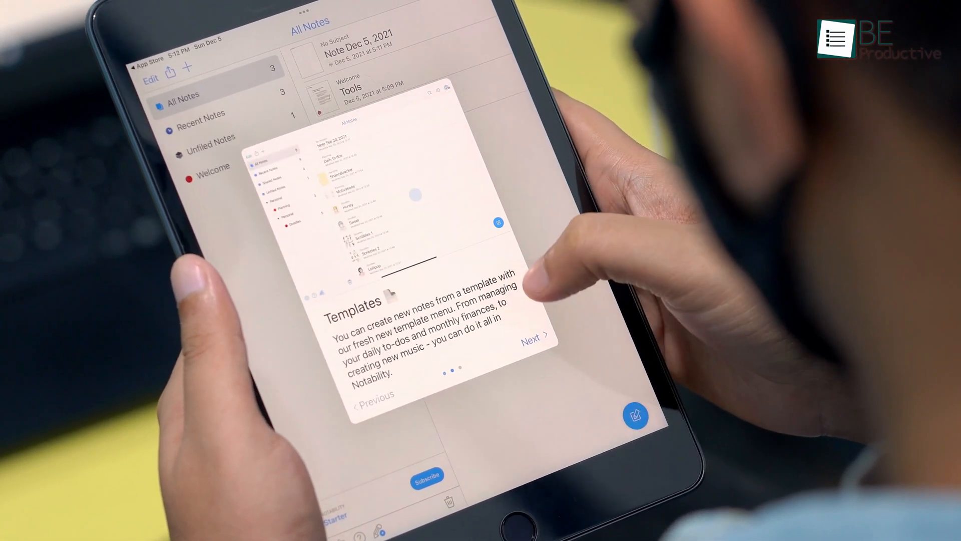
Advance the welcome tips from Templates to the Page Manager Bulk Actions tip.
{"action": "left_click", "coordinate": [532, 340]}
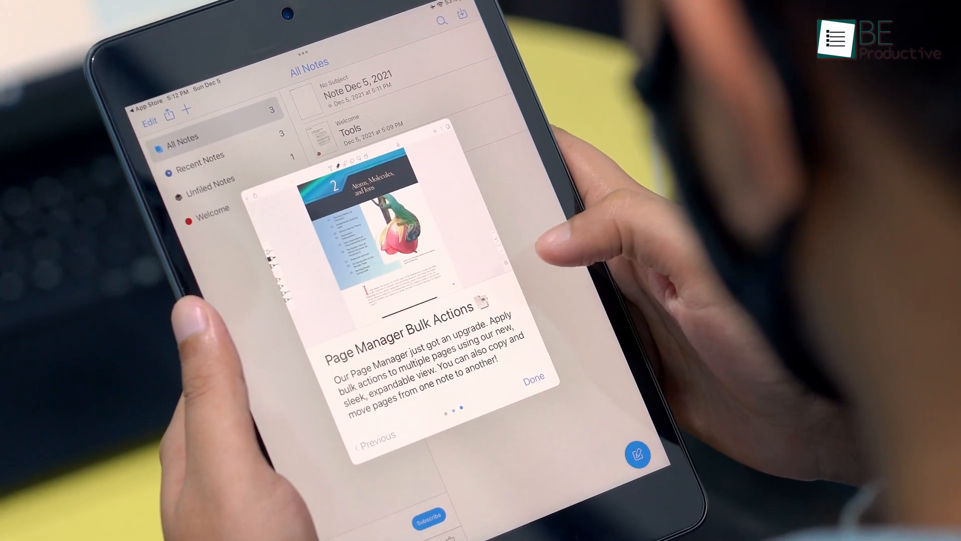